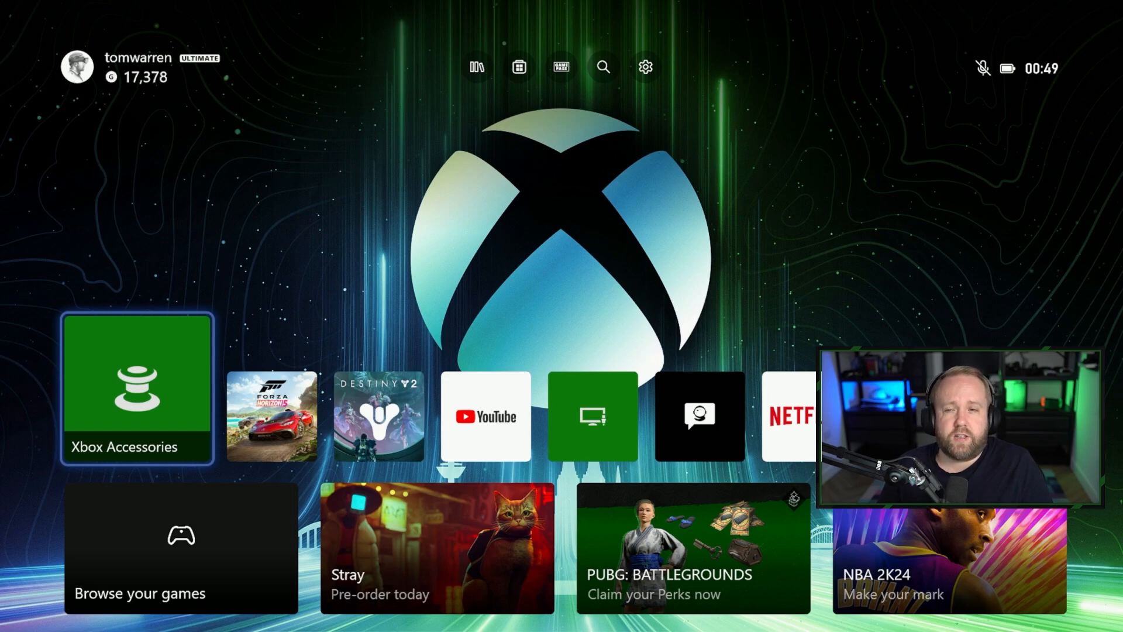
# - Launch Xbox Accessories and start connecting a device to list wireless controller, adaptive controller and headset options
pyautogui.click(137, 391)
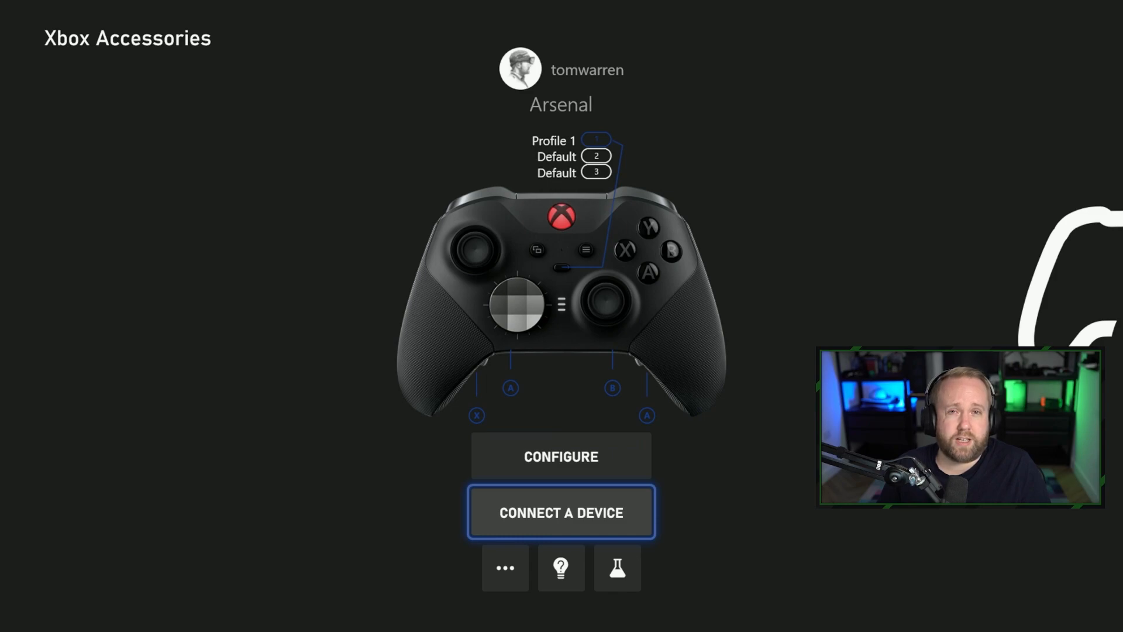
pyautogui.click(560, 511)
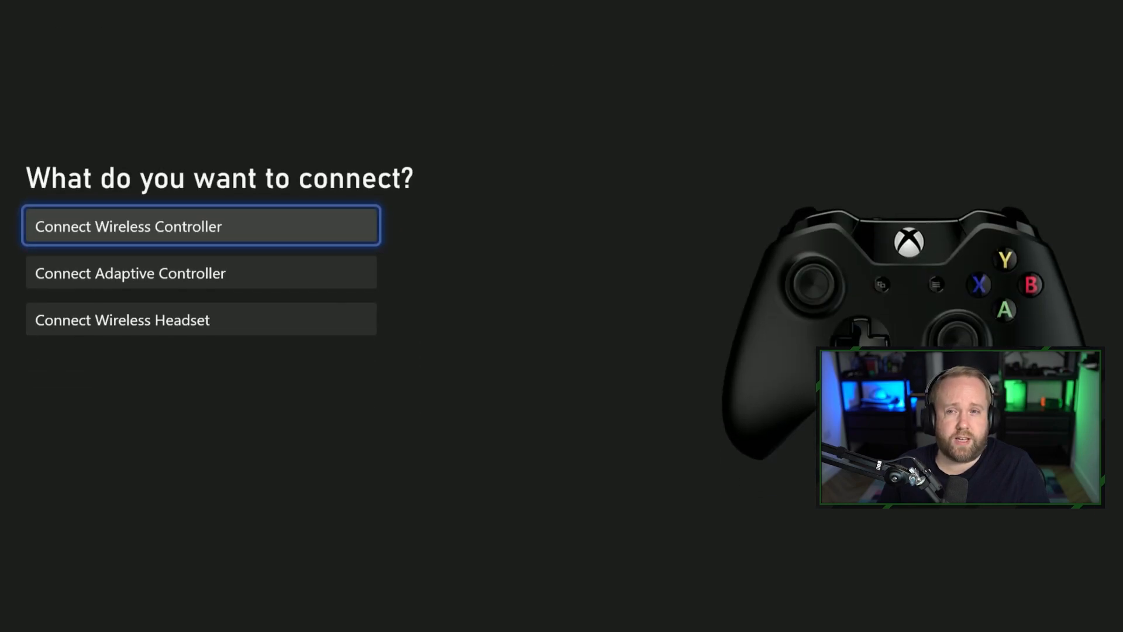